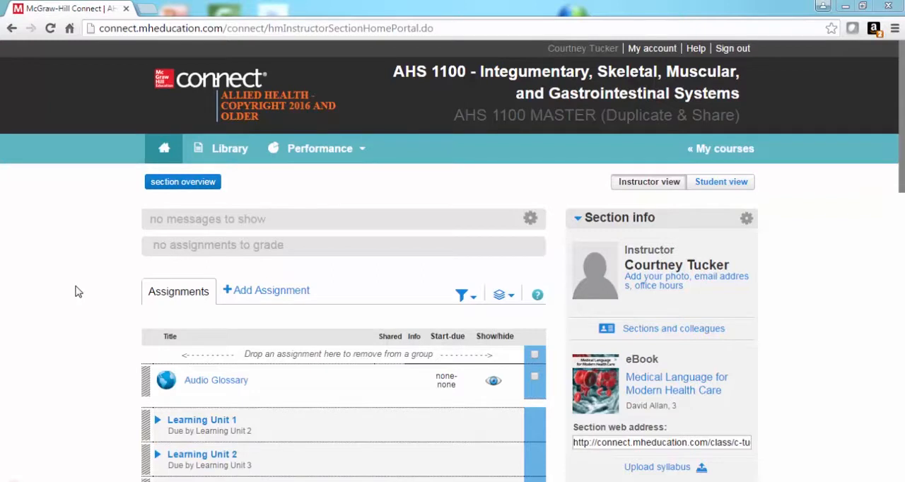
mouse_move(112, 244)
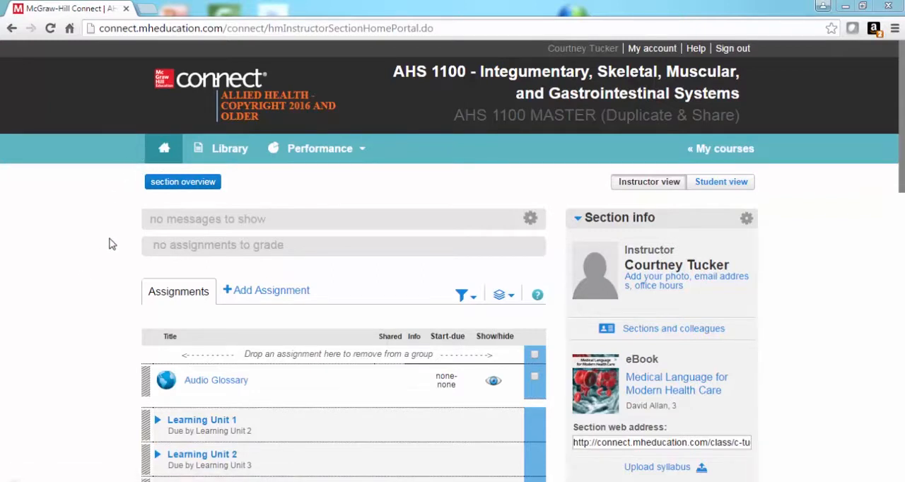
Expand the Learning Unit 1 assignment group on the course home.
scroll(down, 3)
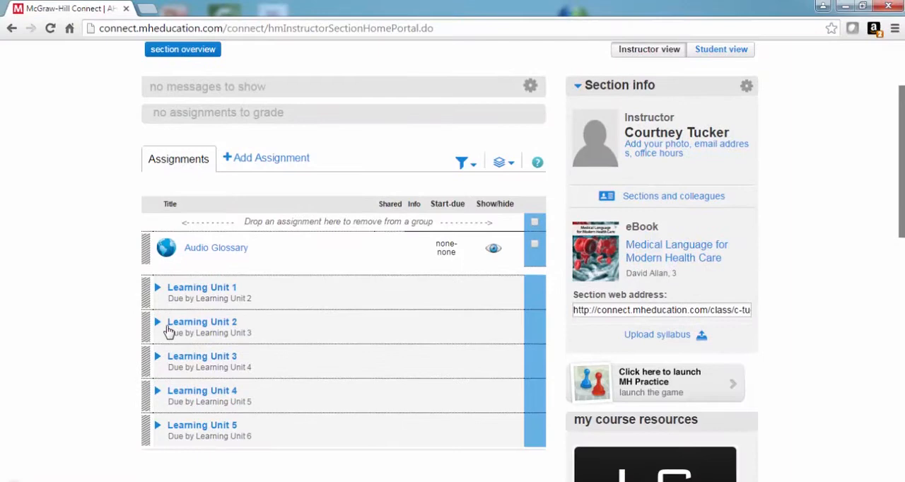
click(158, 288)
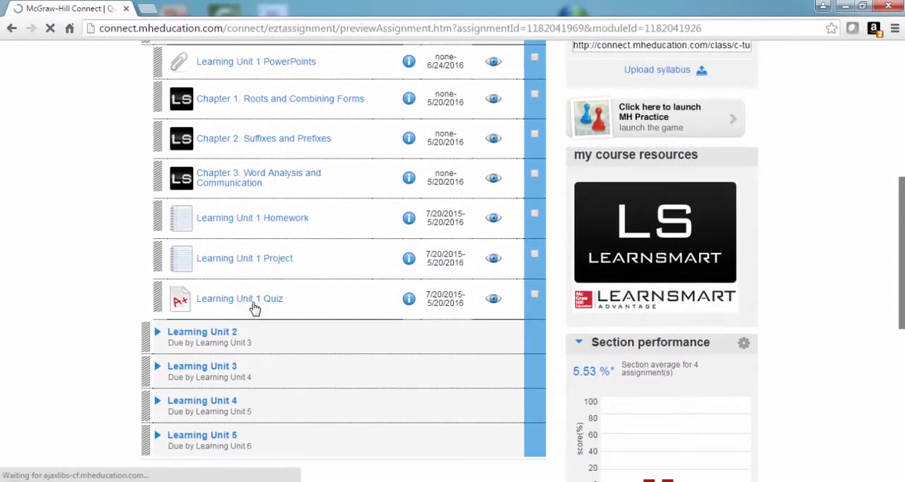
Open the Learning Unit 1 Quiz and show its assignment options list.
click(240, 299)
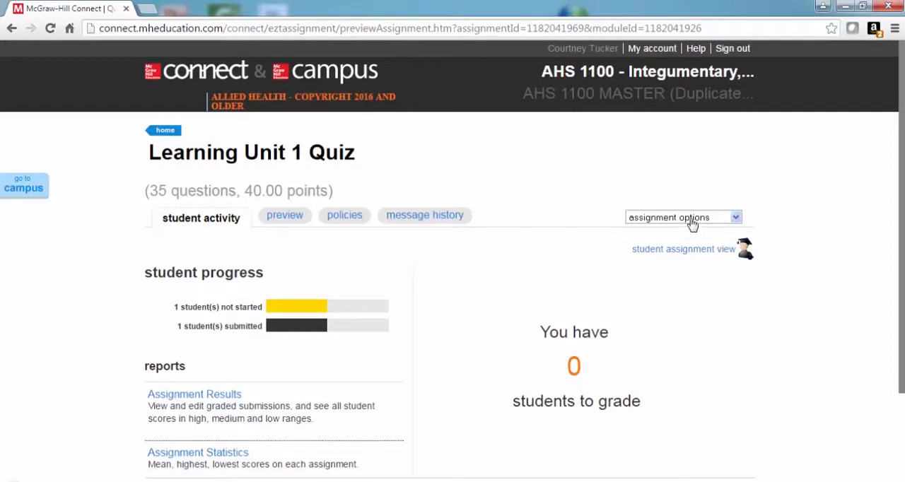
click(682, 217)
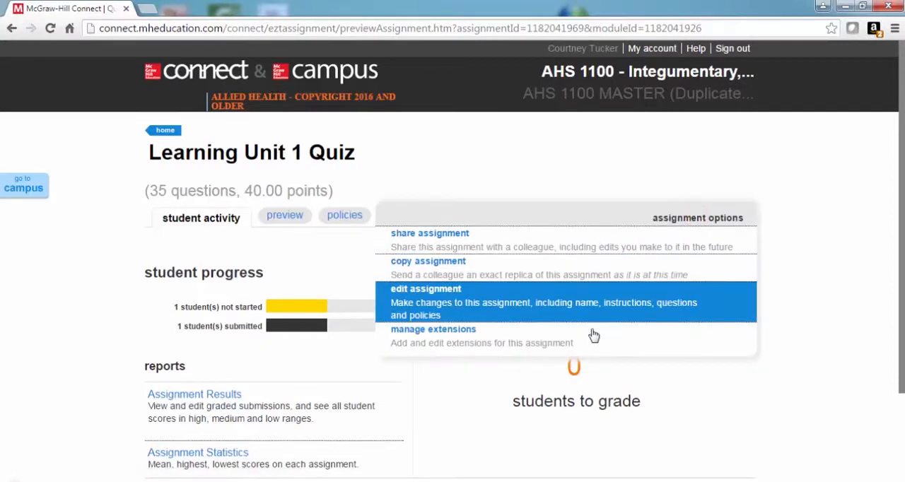
mouse_move(587, 342)
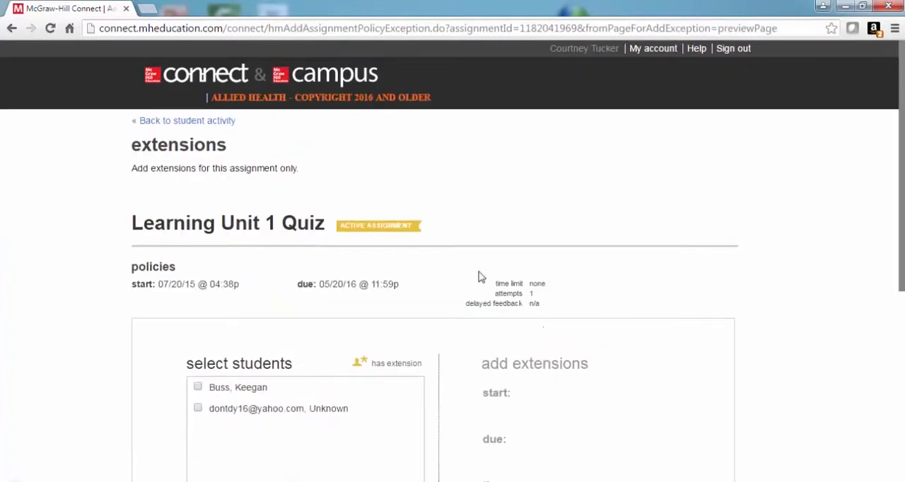
Save an extension for the second student: due 05/27/2016 with 2 attempts.
scroll(down, 3)
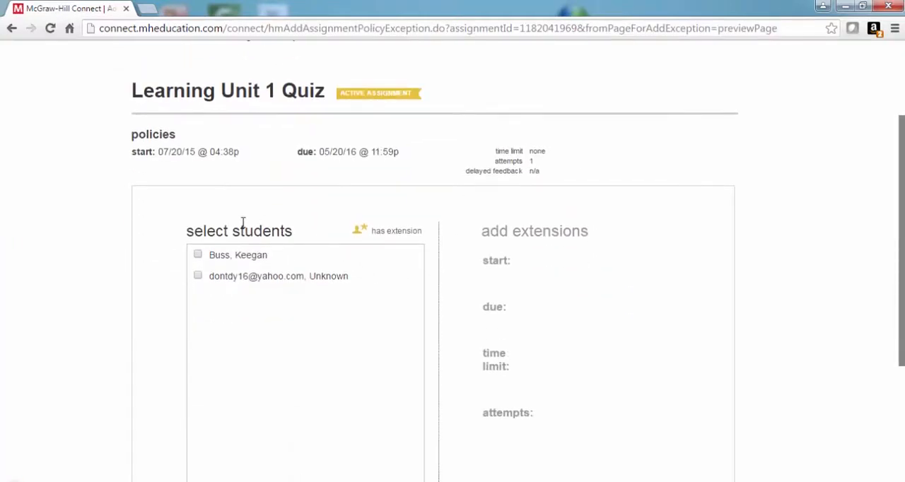
click(198, 275)
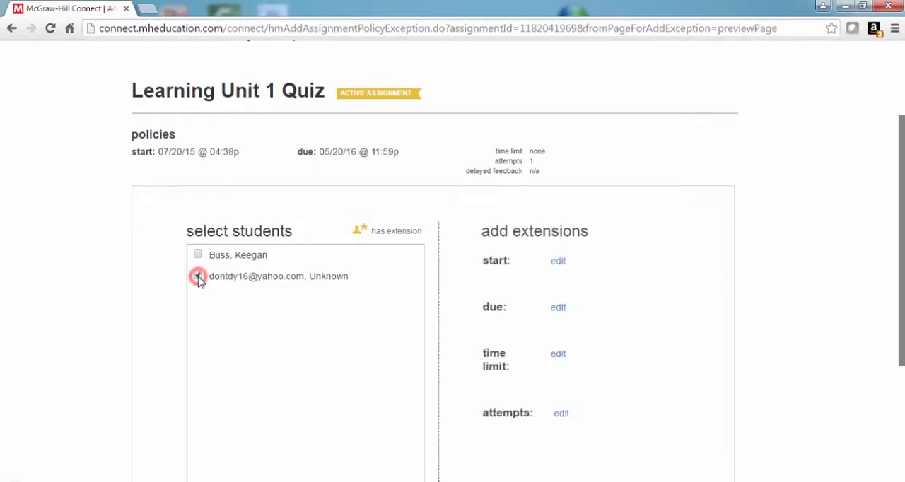
click(198, 276)
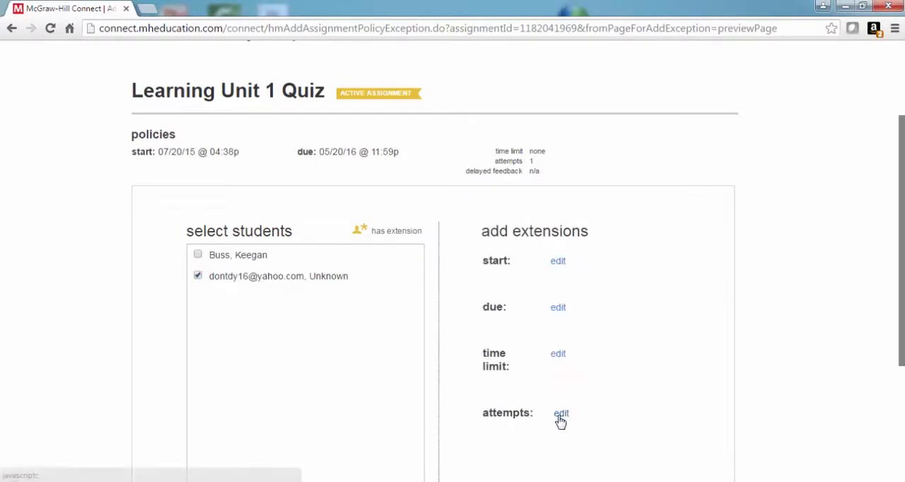
click(558, 307)
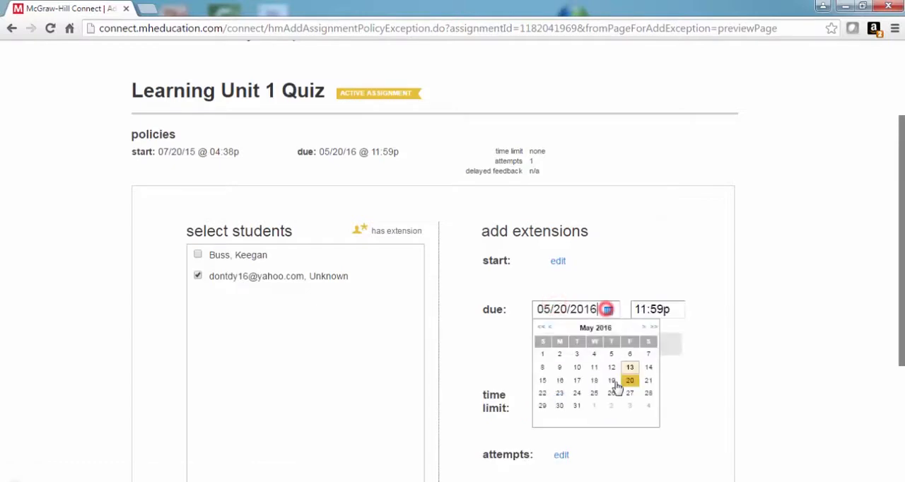
click(630, 393)
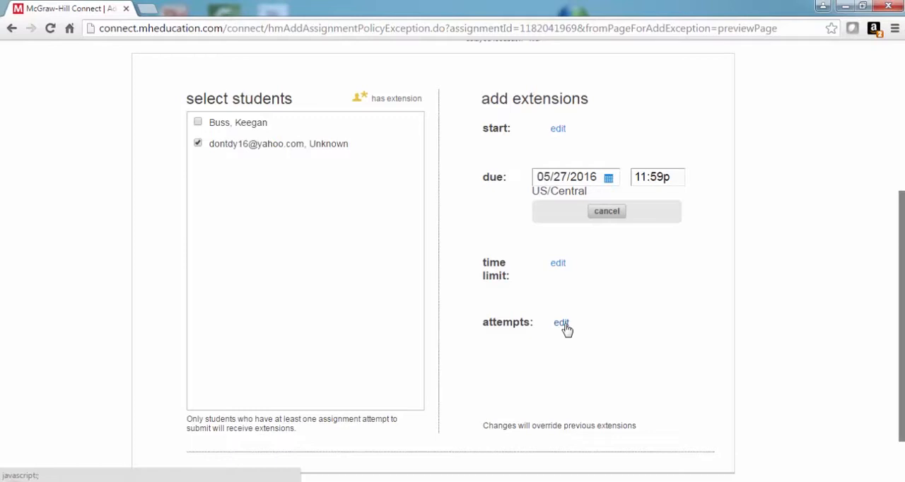
click(561, 323)
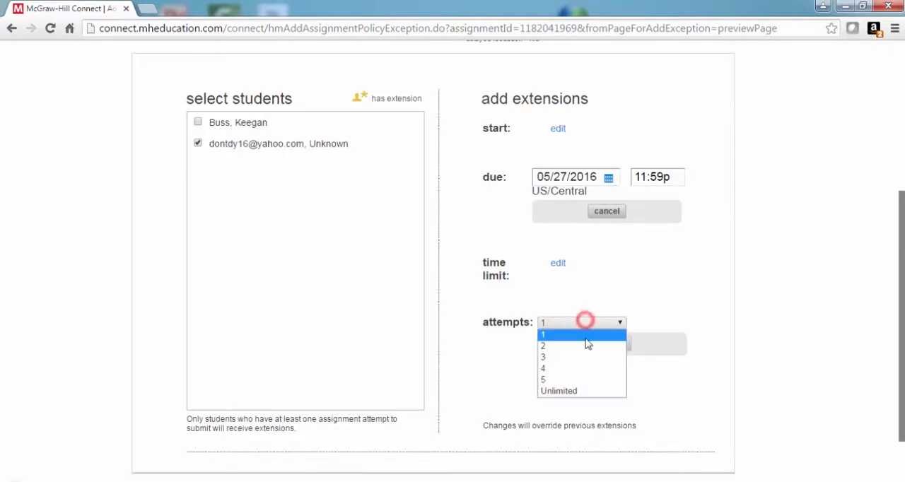
click(543, 346)
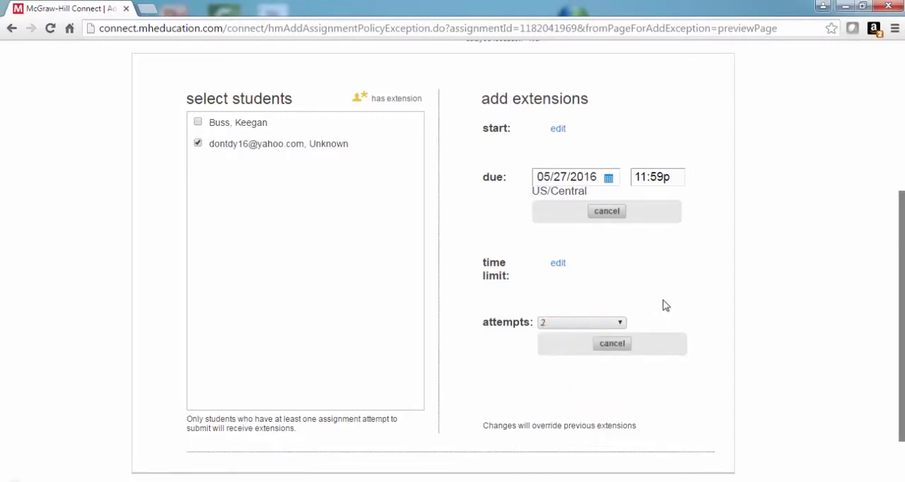
scroll(down, 3)
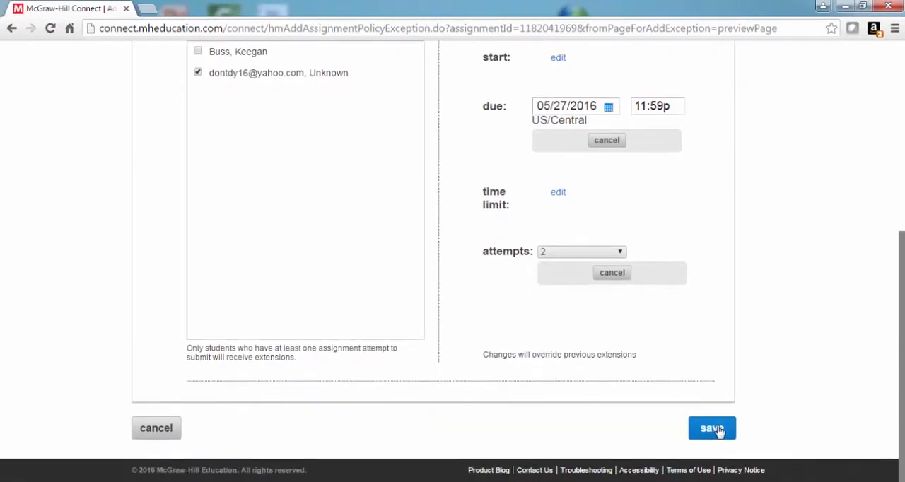
click(712, 428)
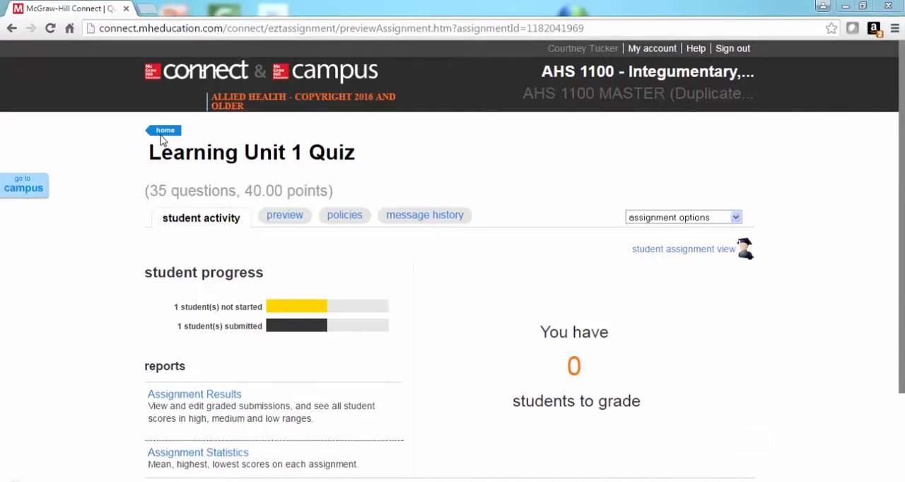
From the course home, select the Homework and Project assignments and choose Manage dates.
click(165, 130)
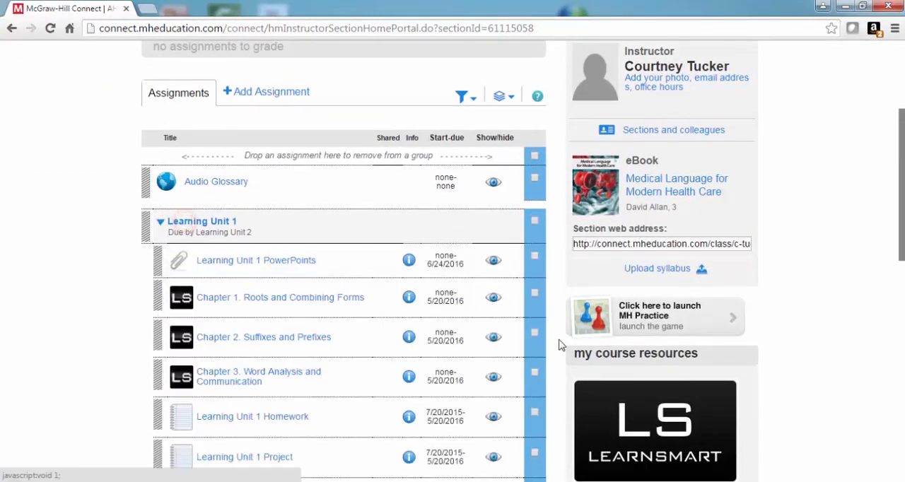
scroll(down, 3)
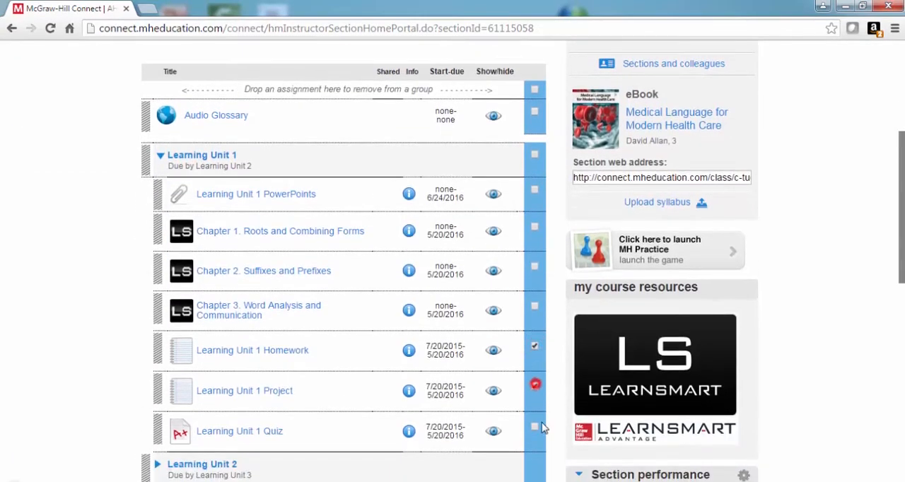
scroll(up, 3)
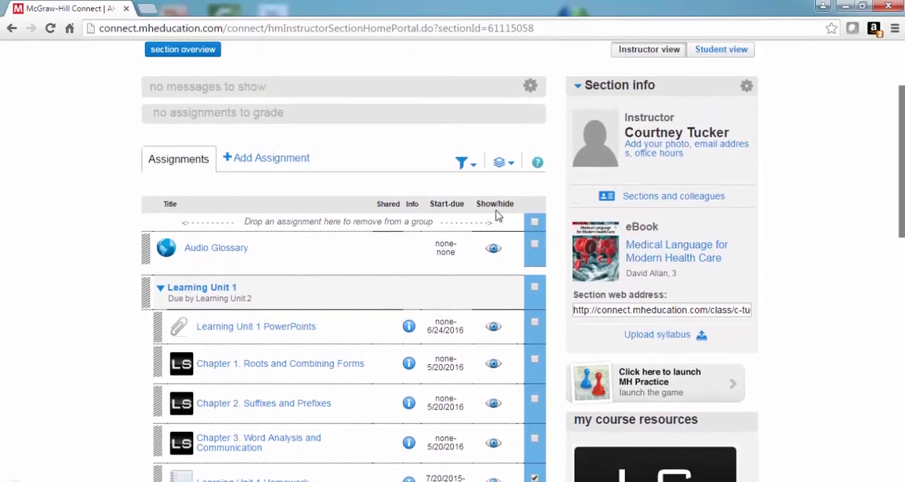
click(499, 163)
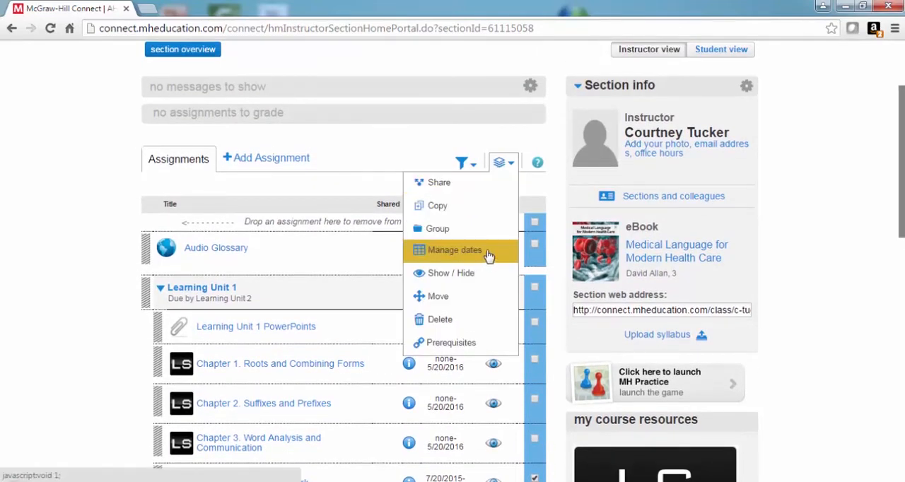
click(454, 250)
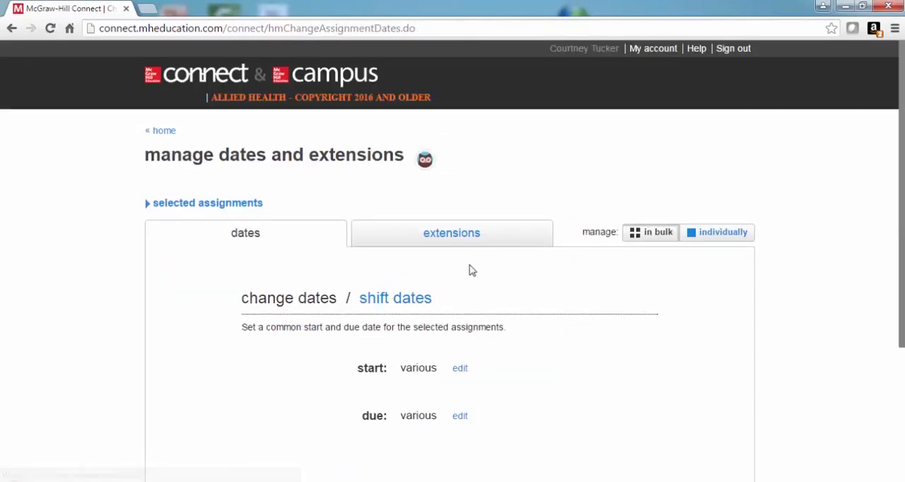
mouse_move(498, 320)
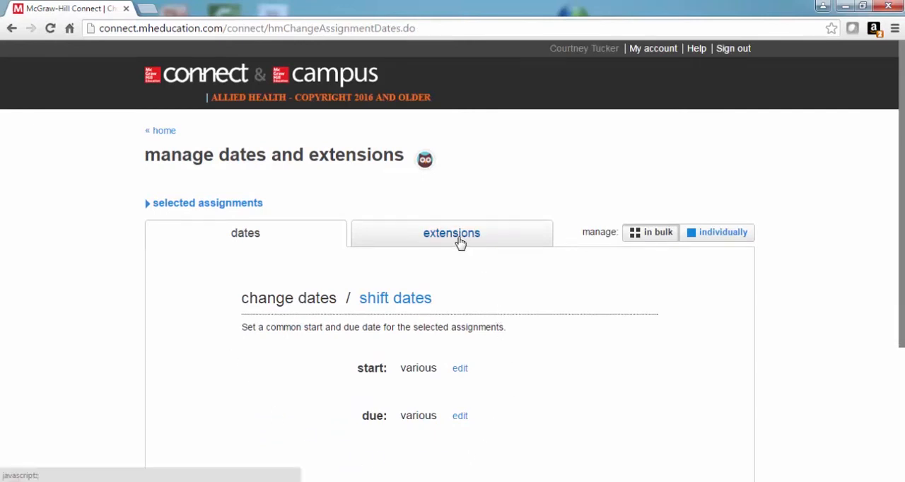
Switch to the Extensions tab and select the second student.
click(452, 232)
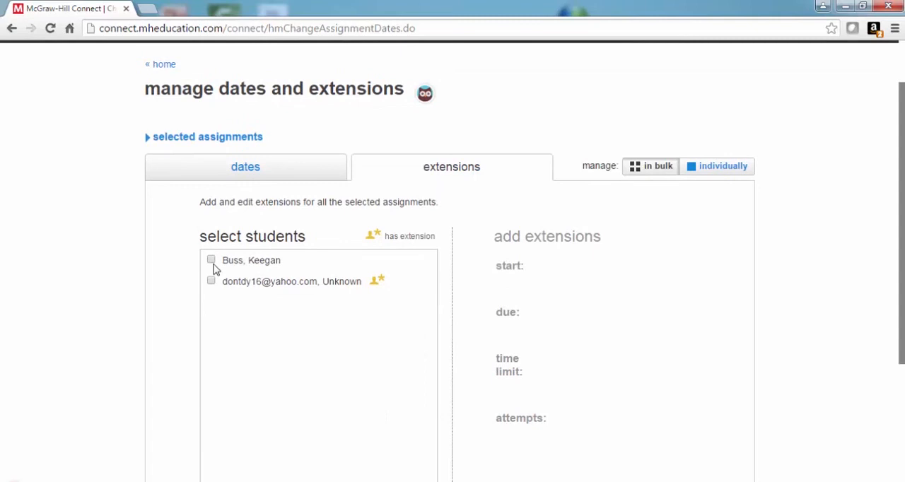
click(211, 281)
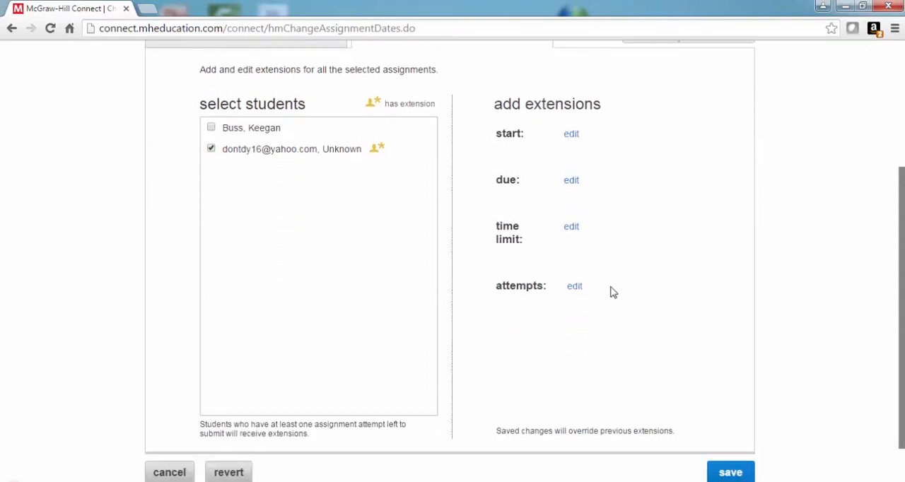